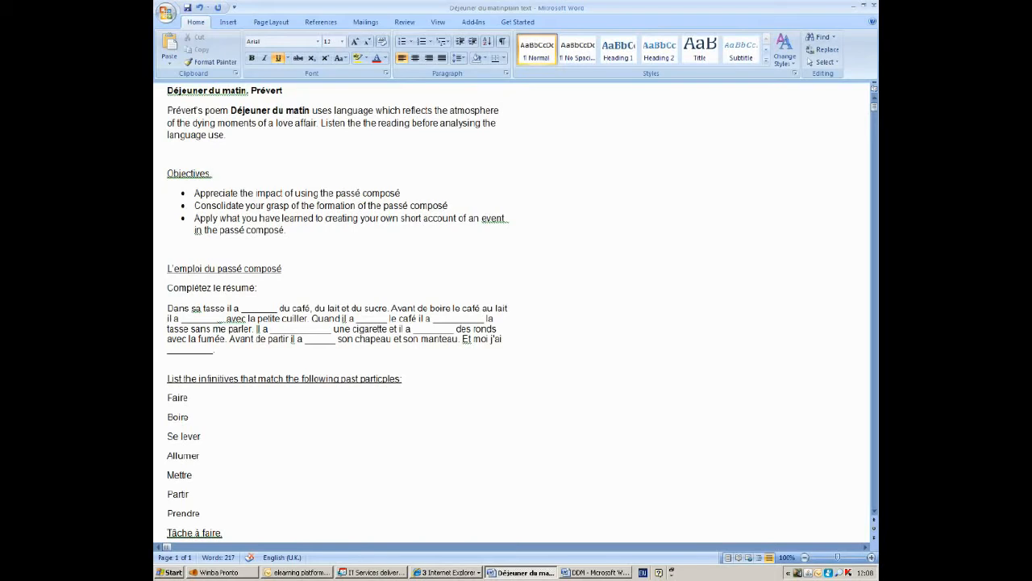
Review the French worksheet, placing the insertion point after Objectives
left_click(213, 173)
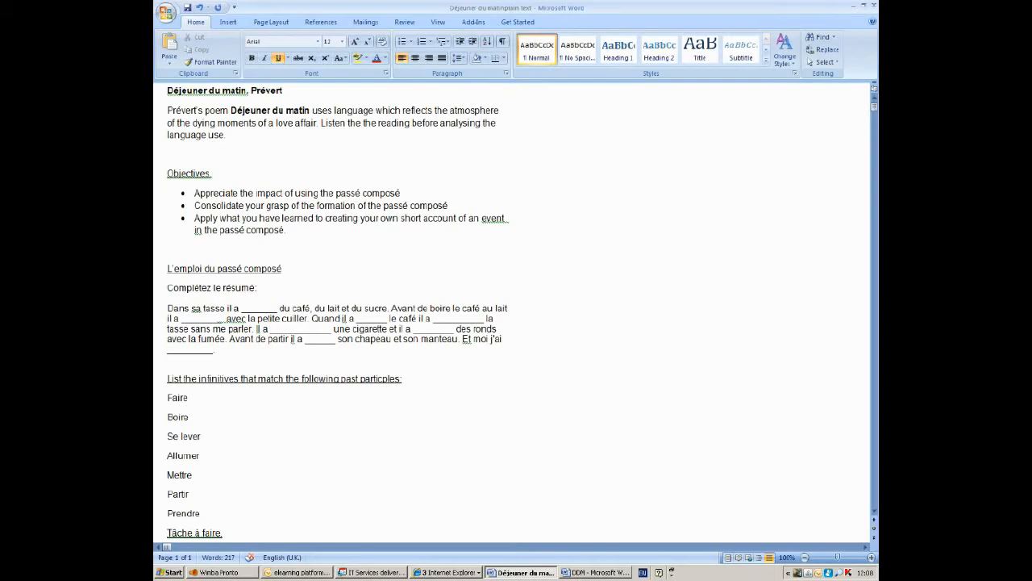
left_click(213, 173)
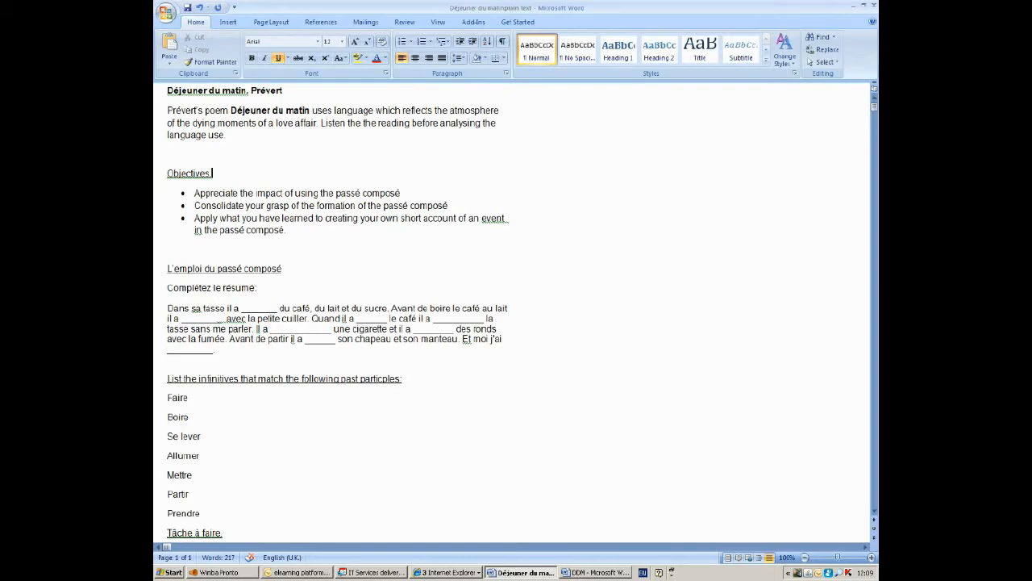
scroll("down", 3)
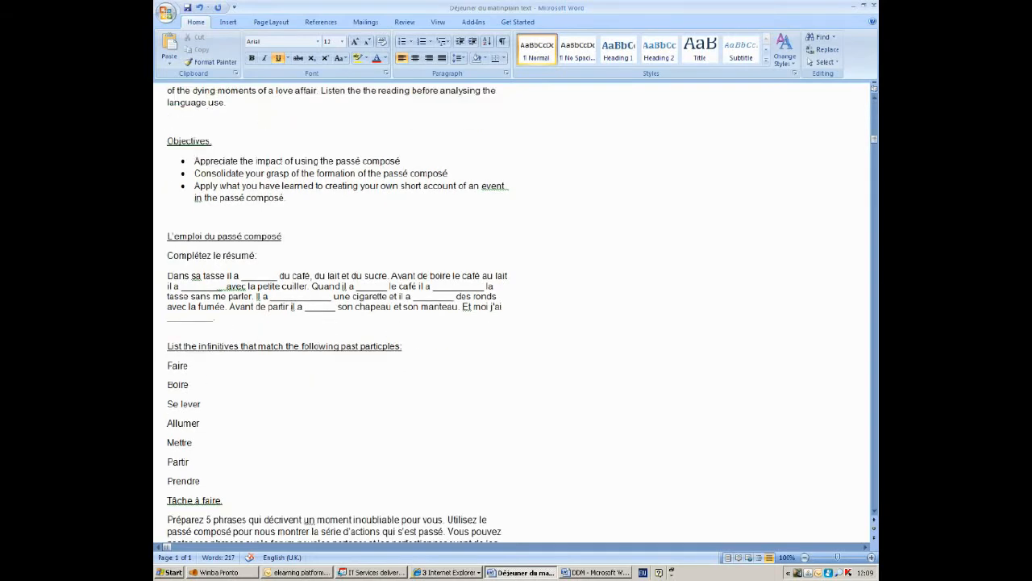
scroll("up", 3)
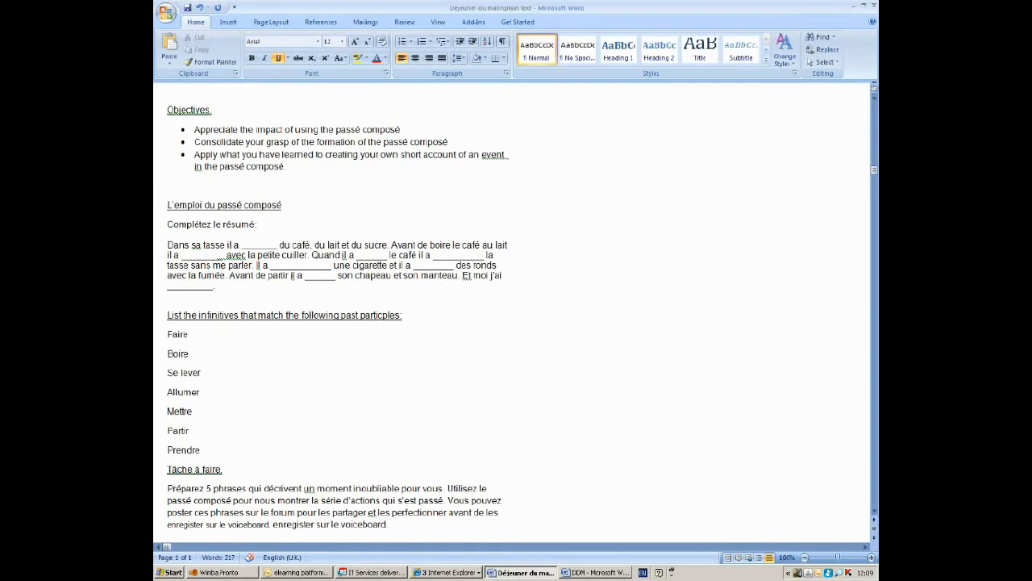
scroll("down", 3)
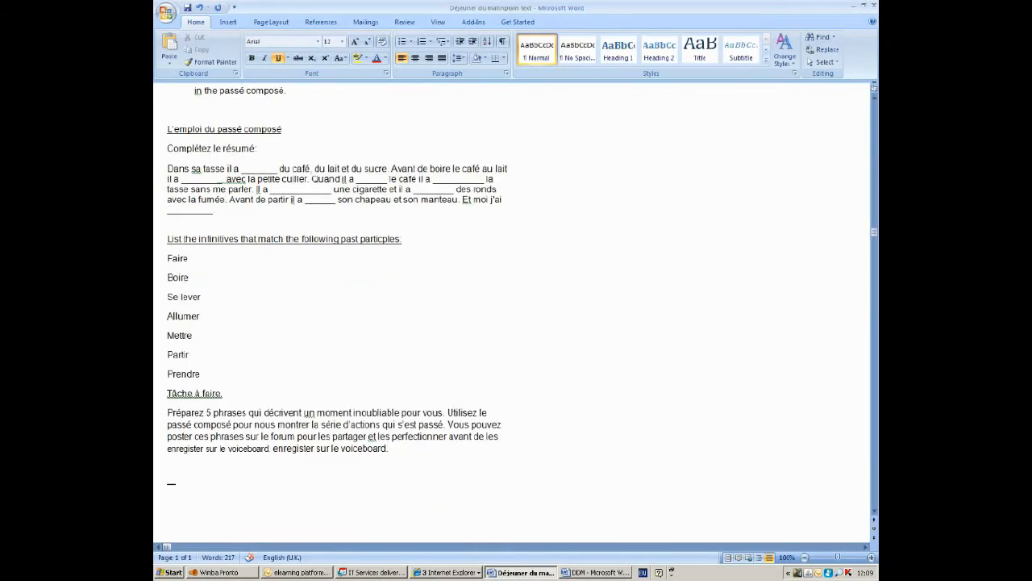
scroll("up", 3)
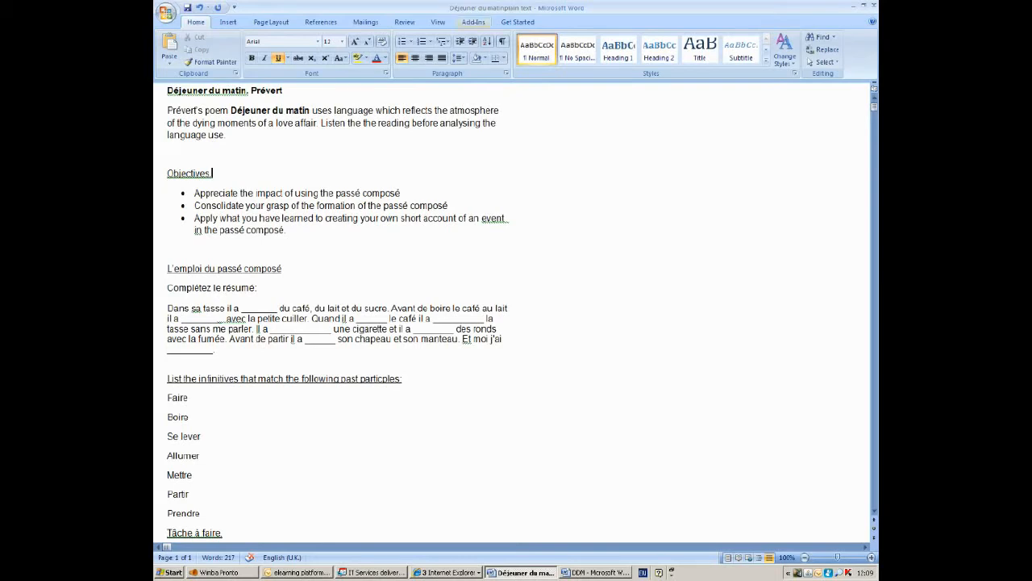
Launch Wimba Create from the Add-Ins commands and dismiss its startup notice
left_click(473, 23)
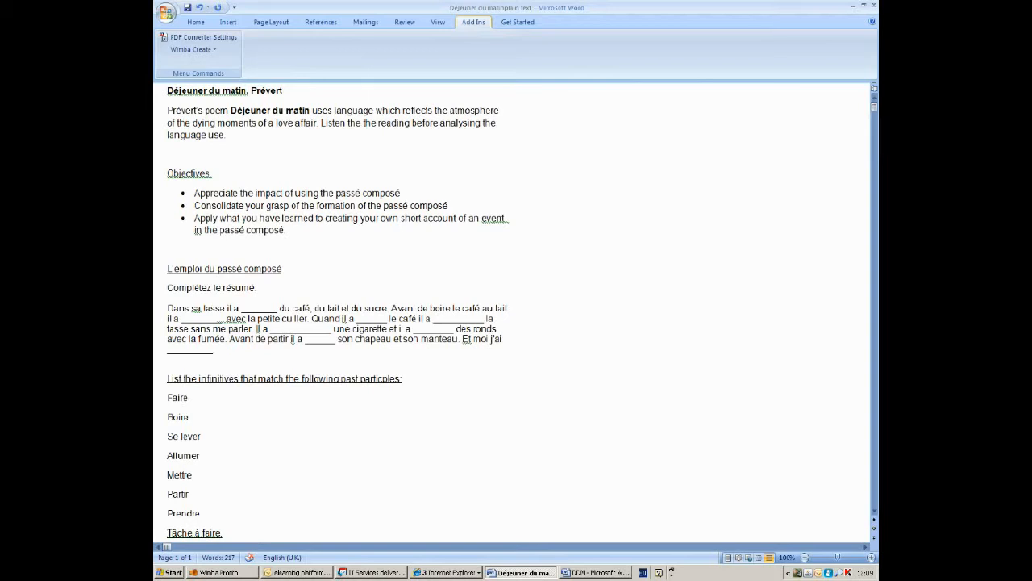
left_click(194, 48)
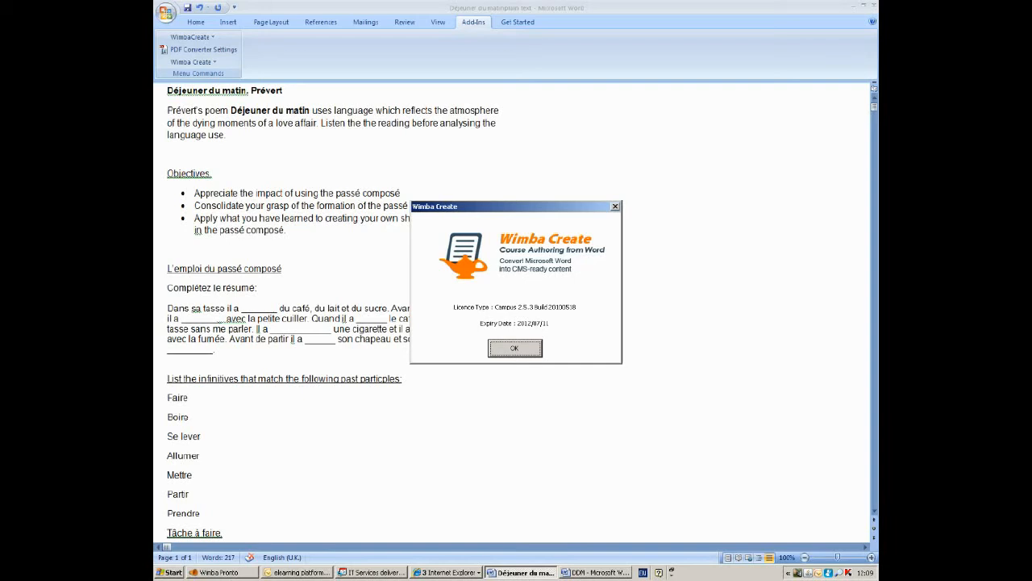
left_click(515, 348)
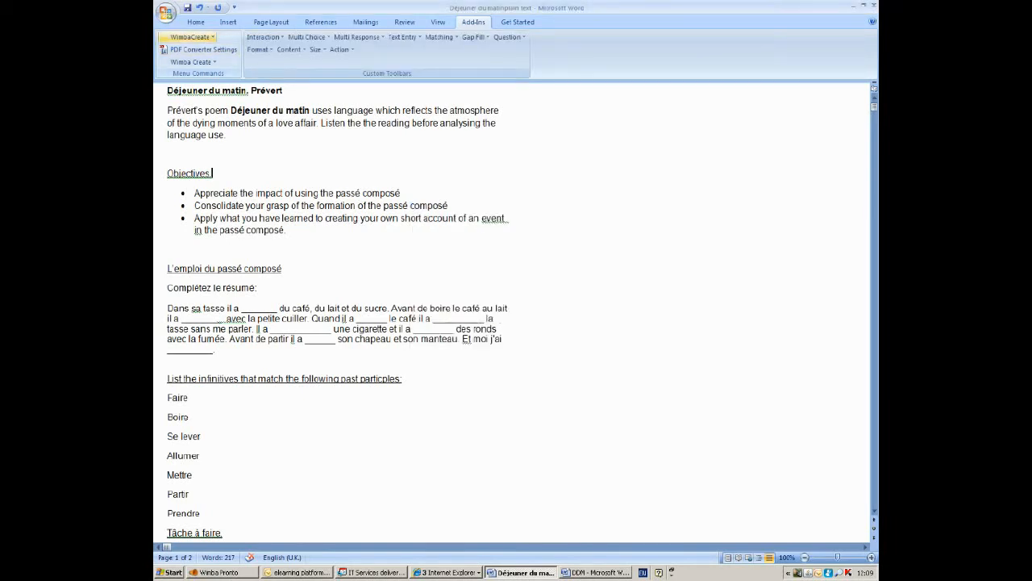
mouse_move(258, 49)
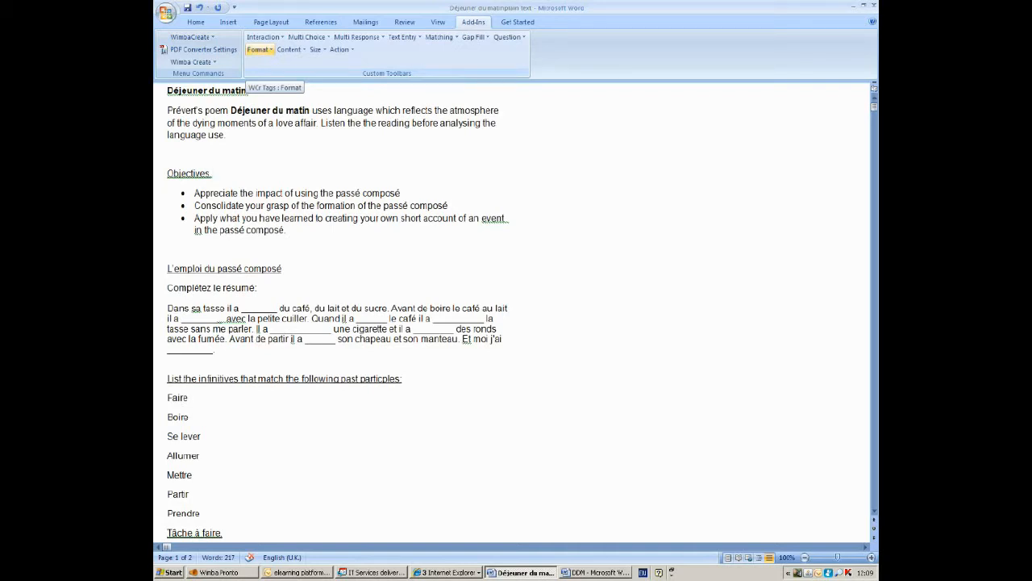
Tag the title as a Wimba heading, then try tagging Objectives and dismiss the list-markup warning
left_click(258, 48)
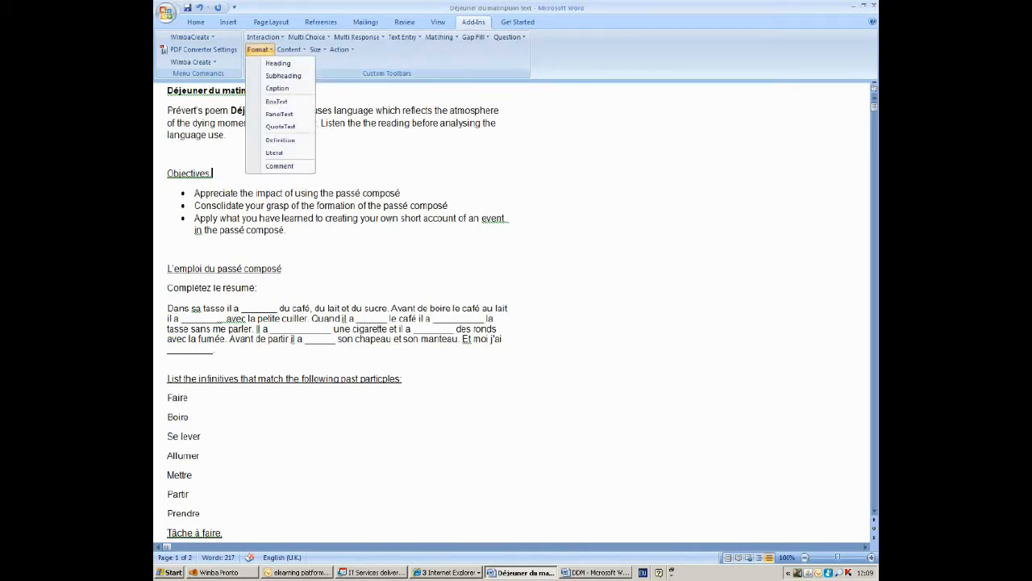
mouse_move(277, 63)
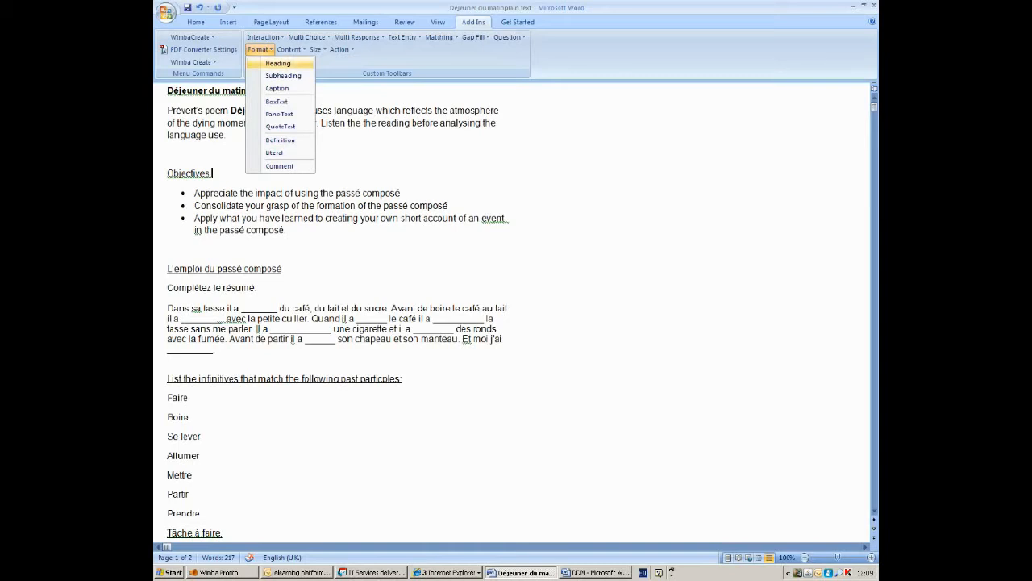
mouse_move(284, 76)
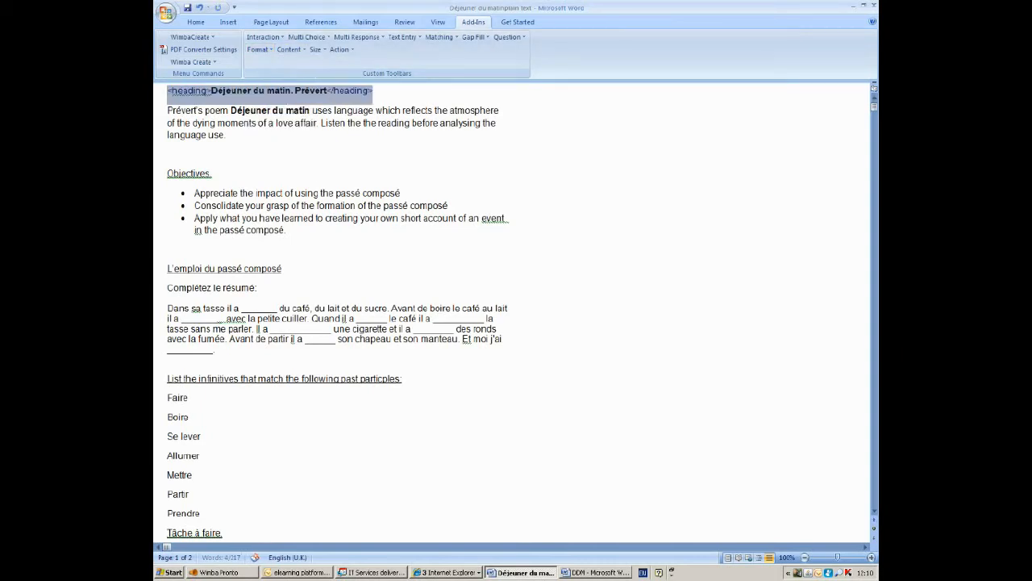
double_click(189, 174)
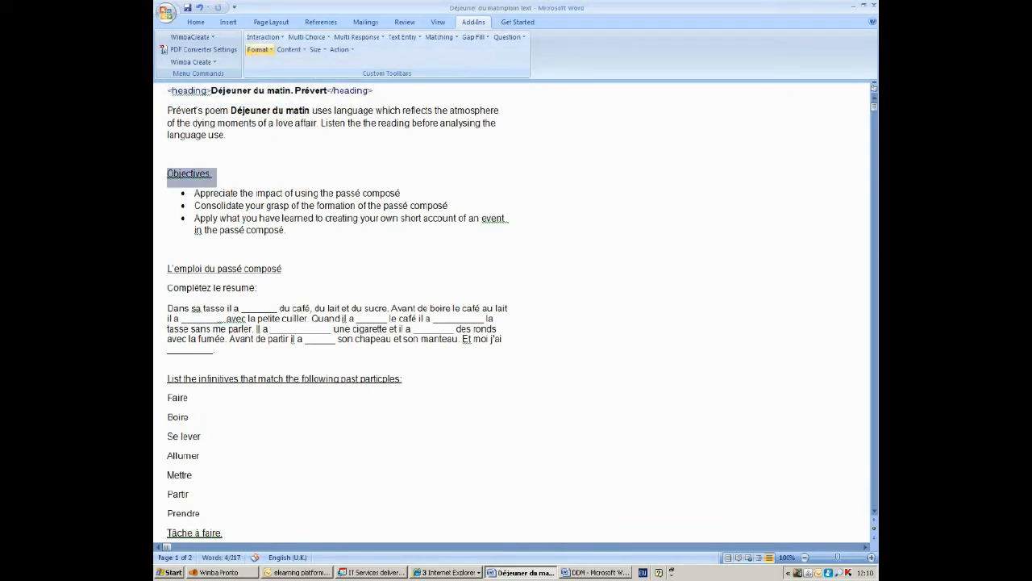
left_click(258, 48)
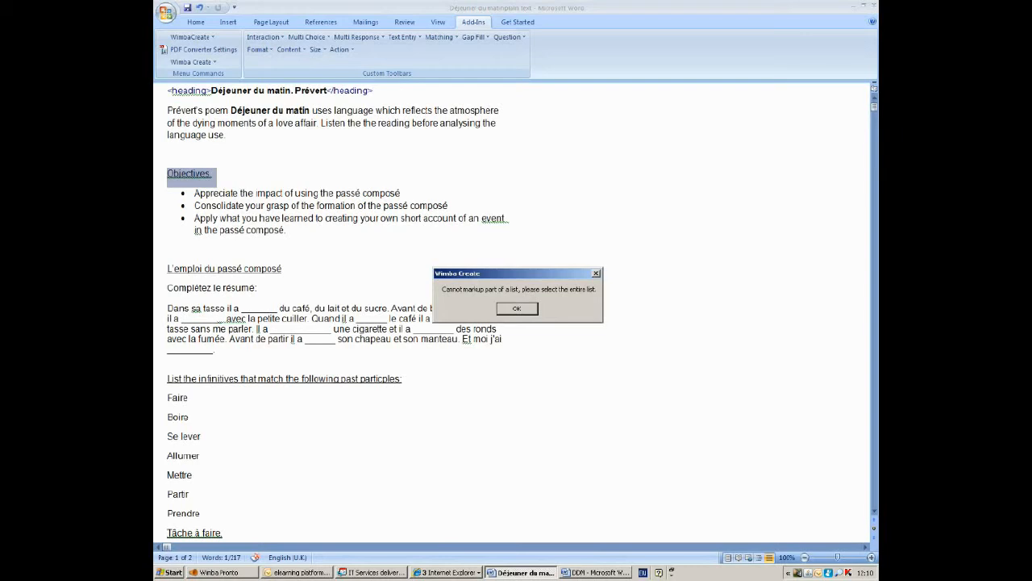
left_click(516, 308)
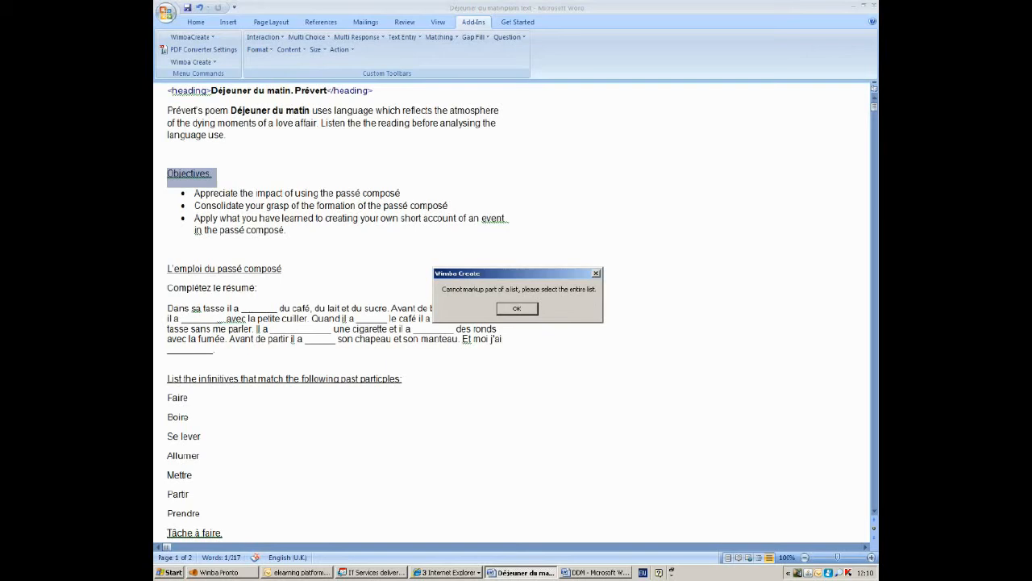
left_click(516, 308)
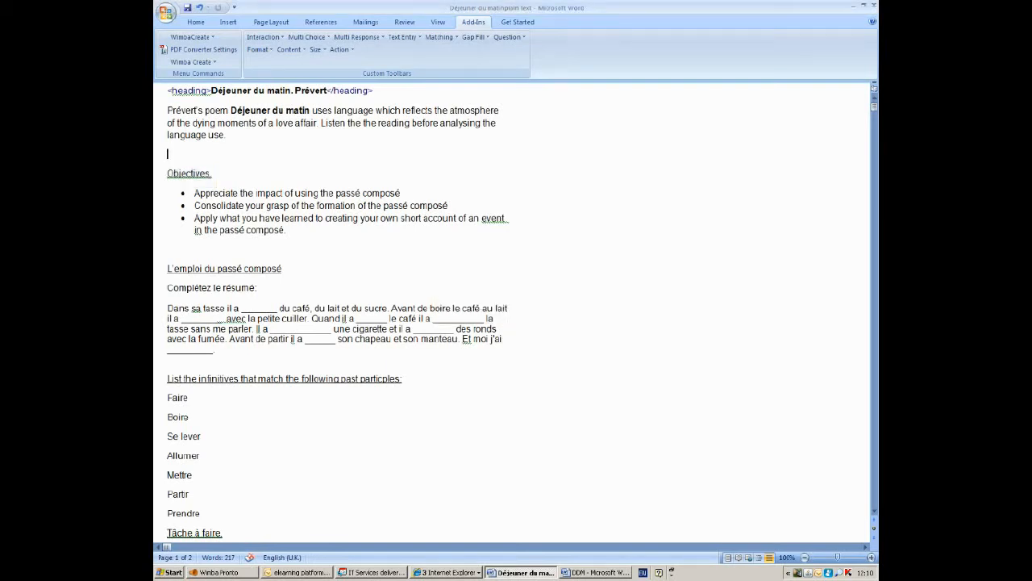
Tag 'L'emploi du passé composé' as a subheading and retype and select 'Objectives'
scroll("down", 3)
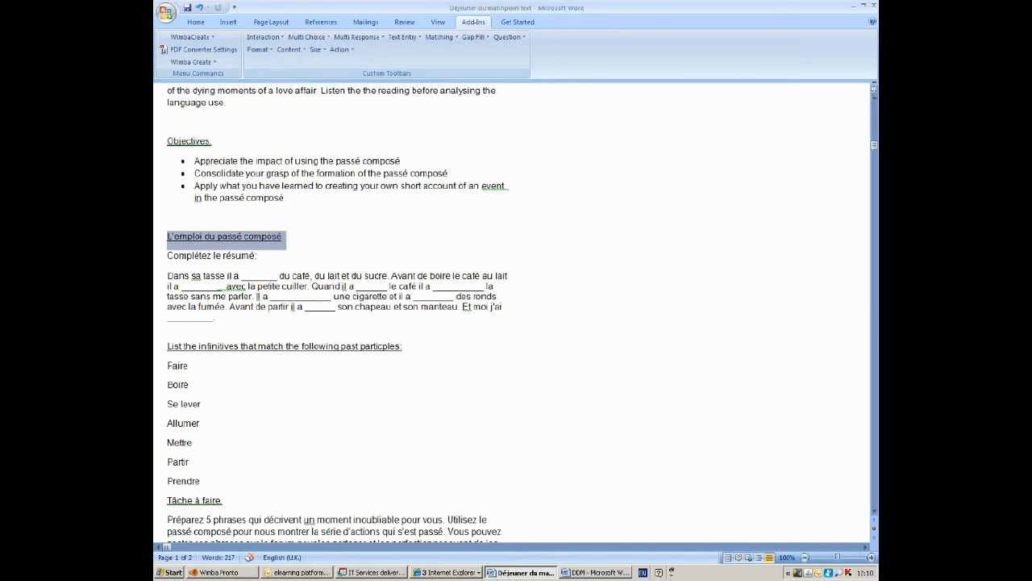
left_click(263, 35)
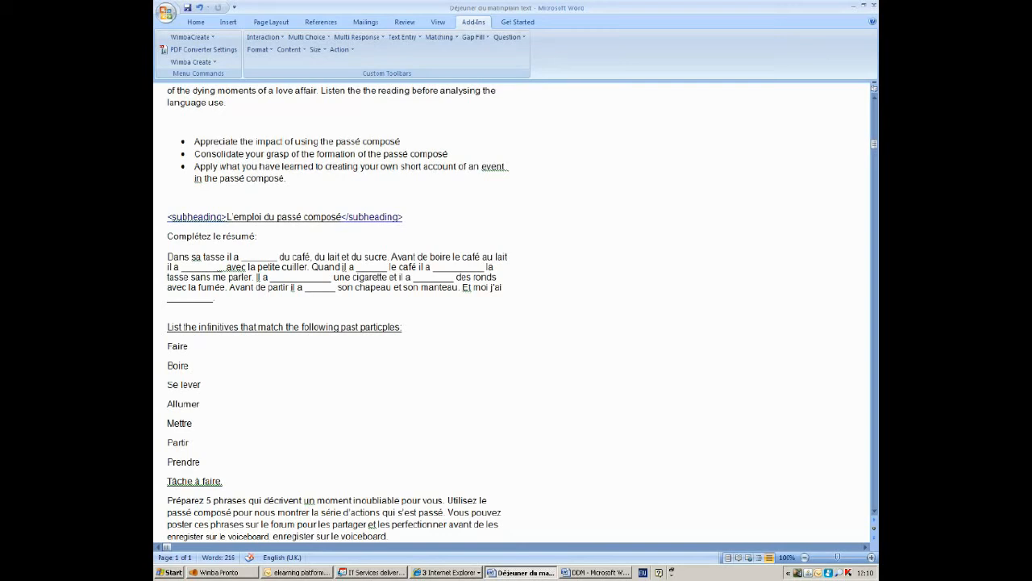
type("Obj")
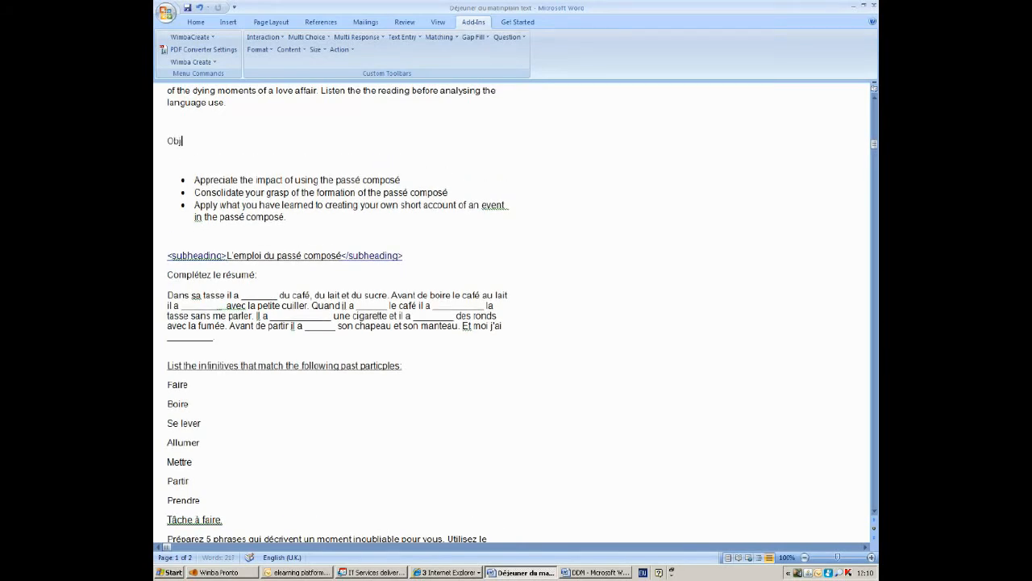
type("ectives:")
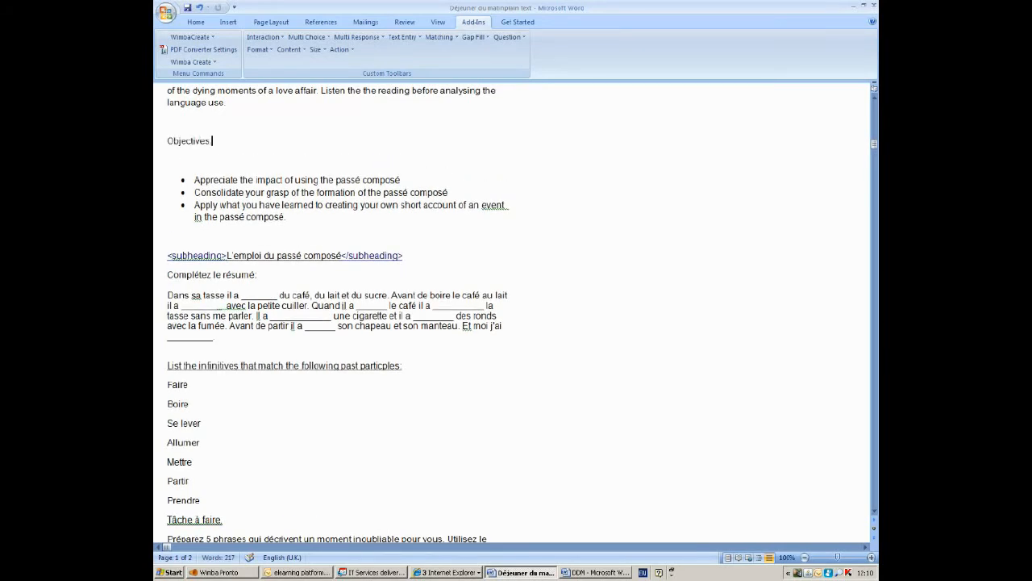
double_click(188, 142)
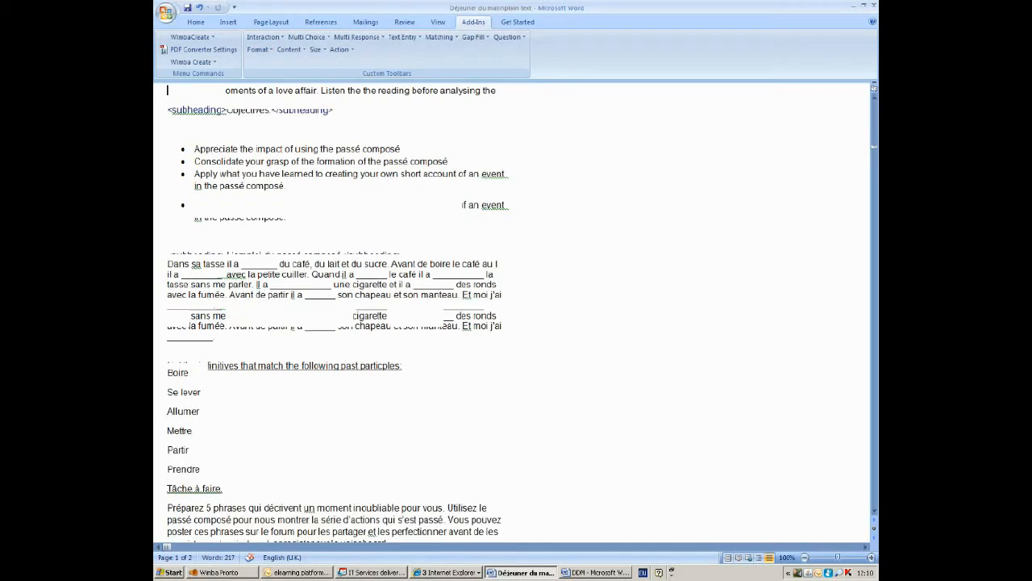
Place the insertion point on the blank line below Prévert's introduction for the video
scroll("down", 3)
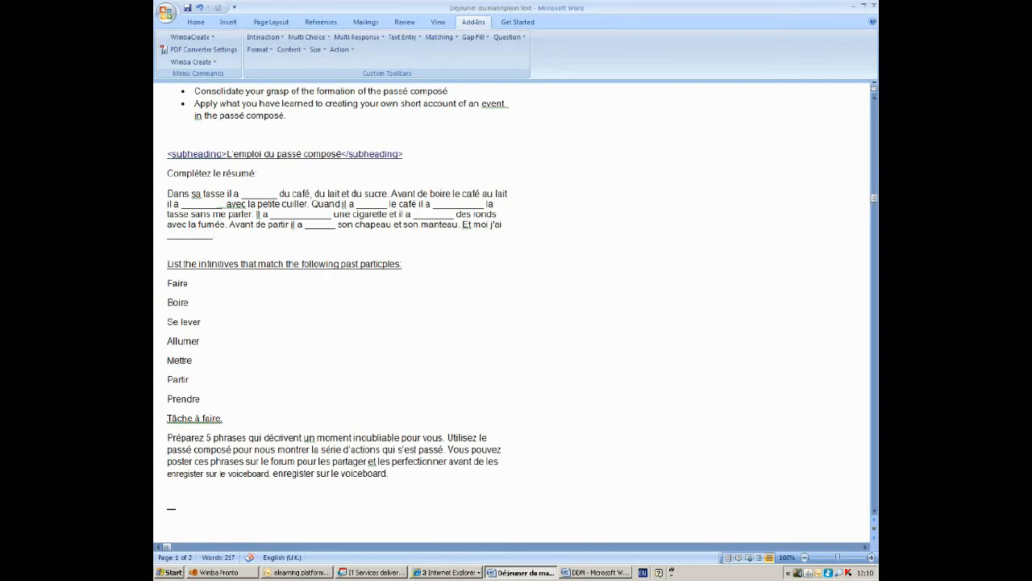
scroll("down", 3)
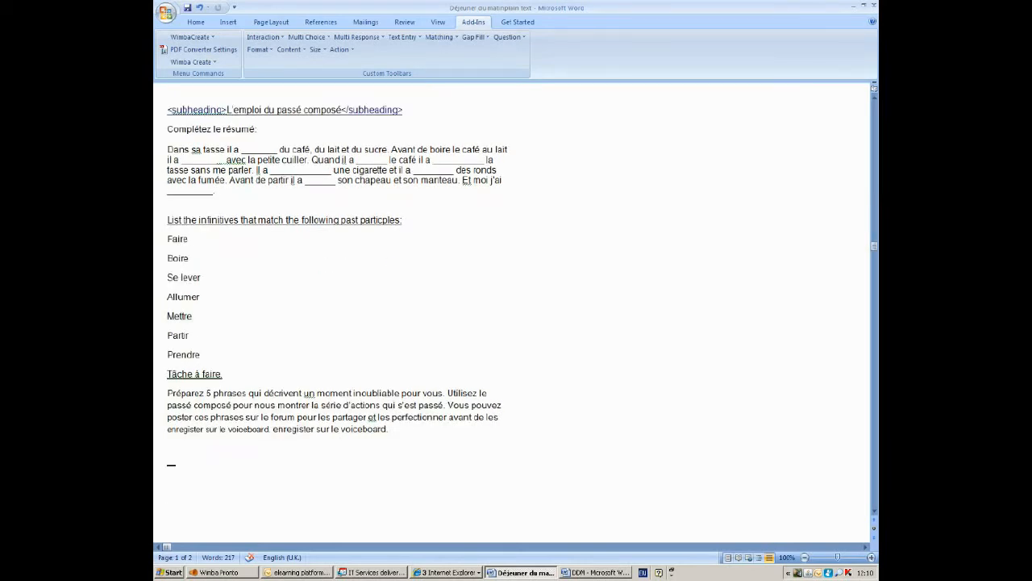
scroll("up", 3)
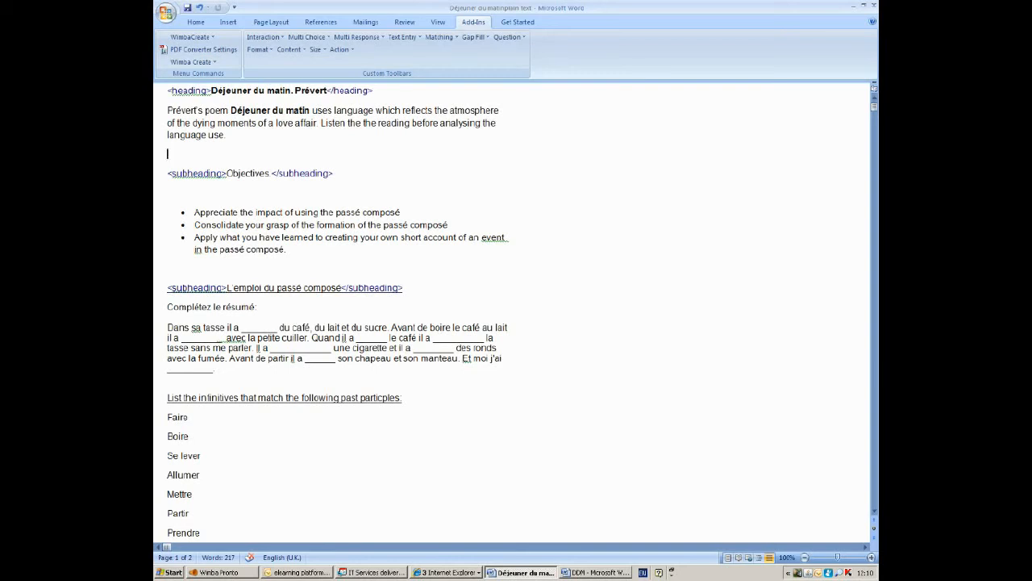
left_click(168, 155)
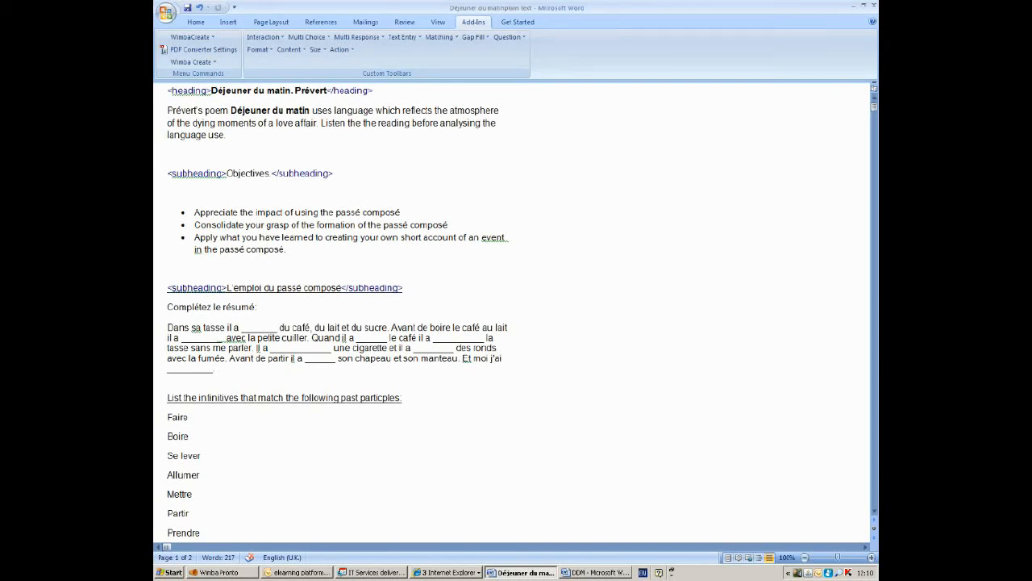
left_click(167, 155)
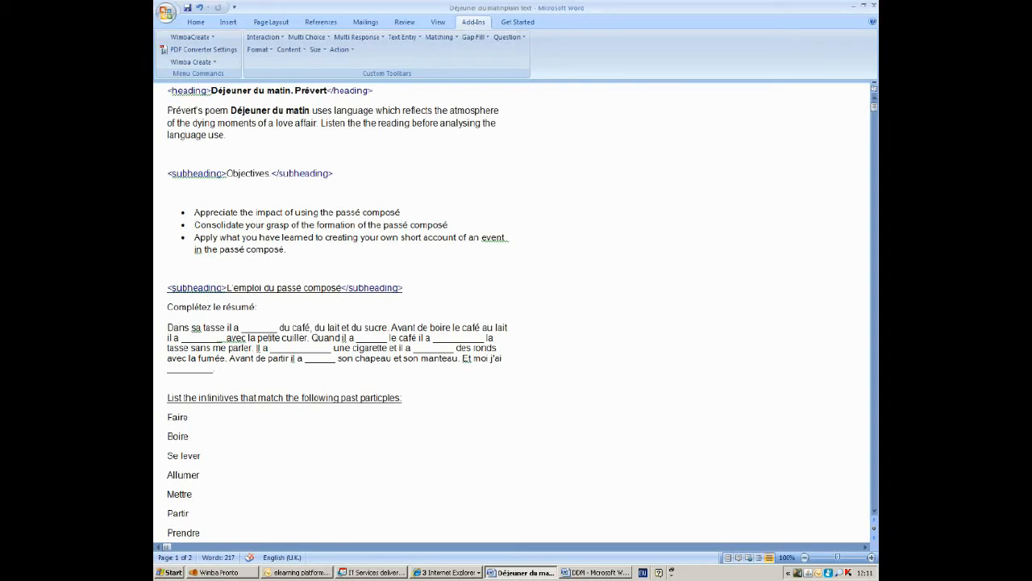
left_click(181, 268)
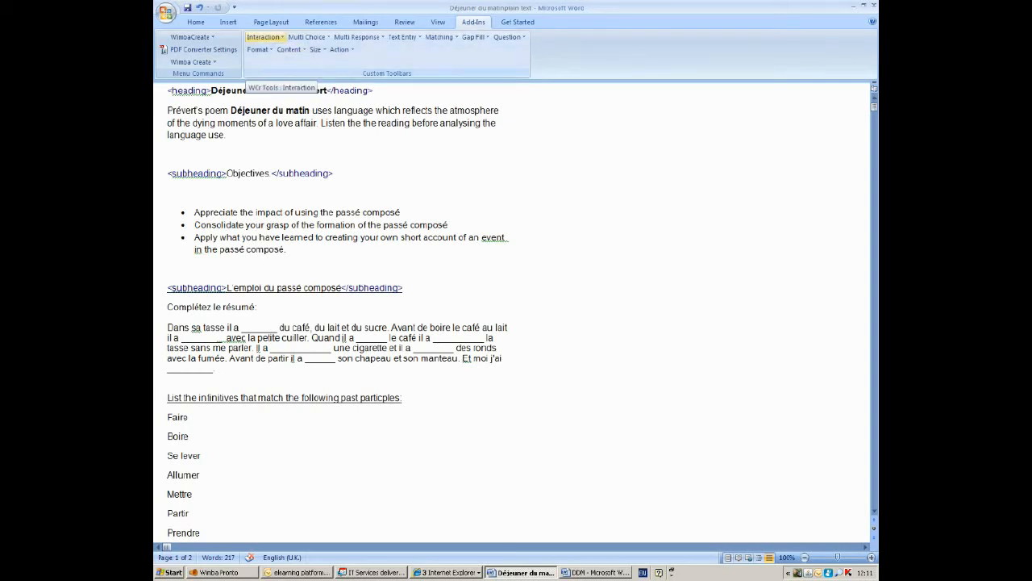
Start a Wimba Media item using Windows Media with the Déjeuner du matin video from the Desktop
left_click(289, 48)
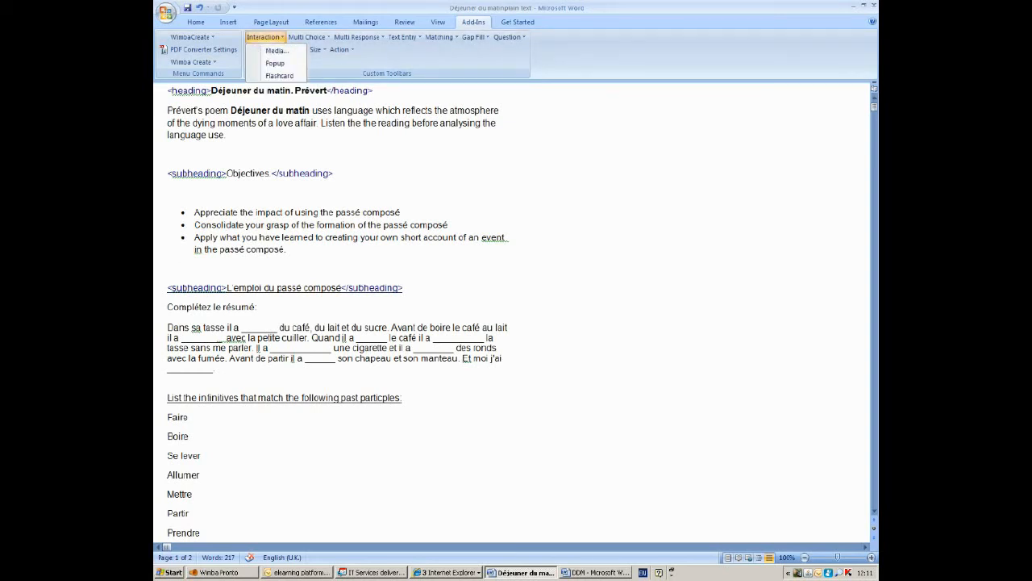
left_click(277, 50)
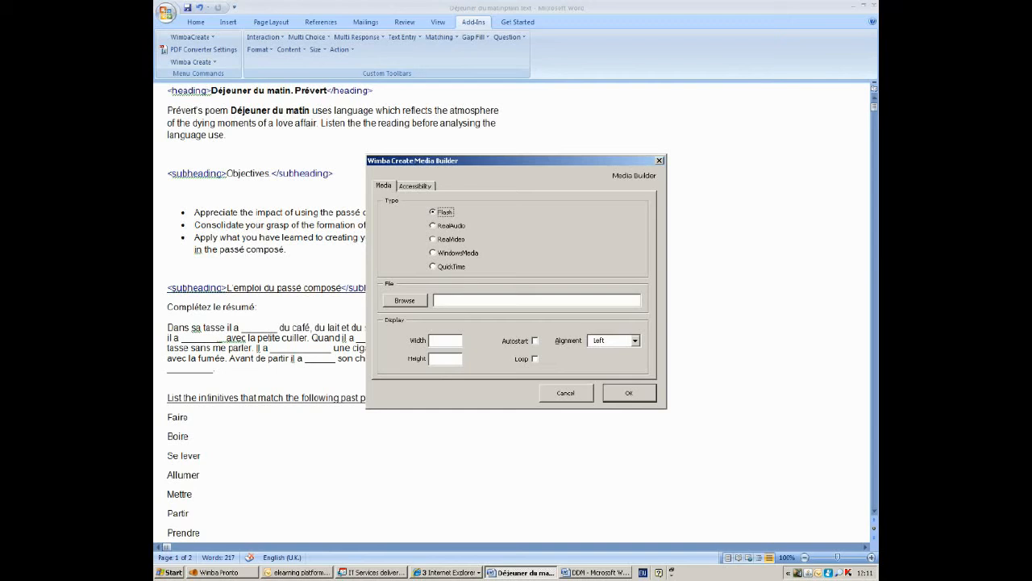
left_click(432, 252)
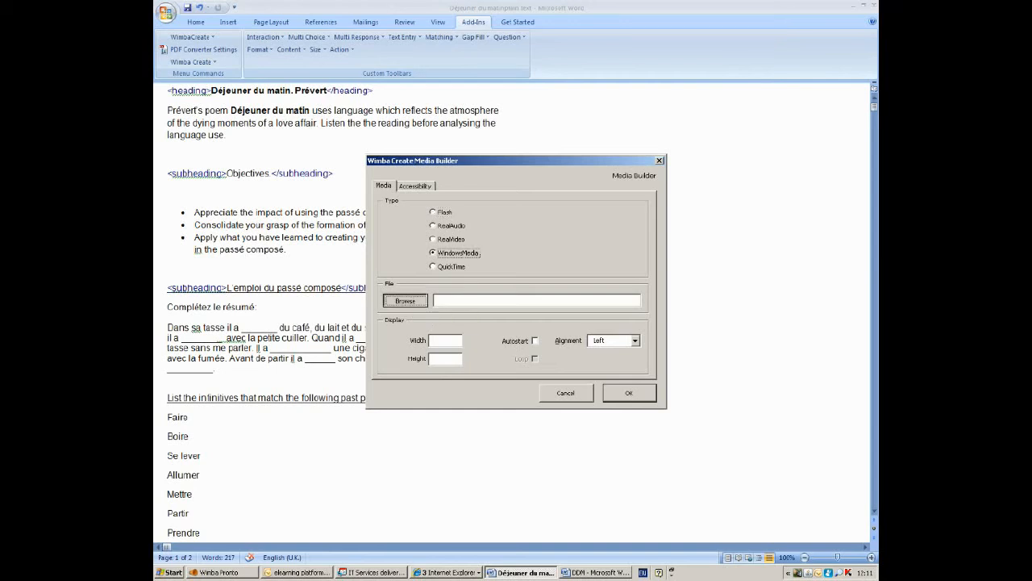
left_click(403, 300)
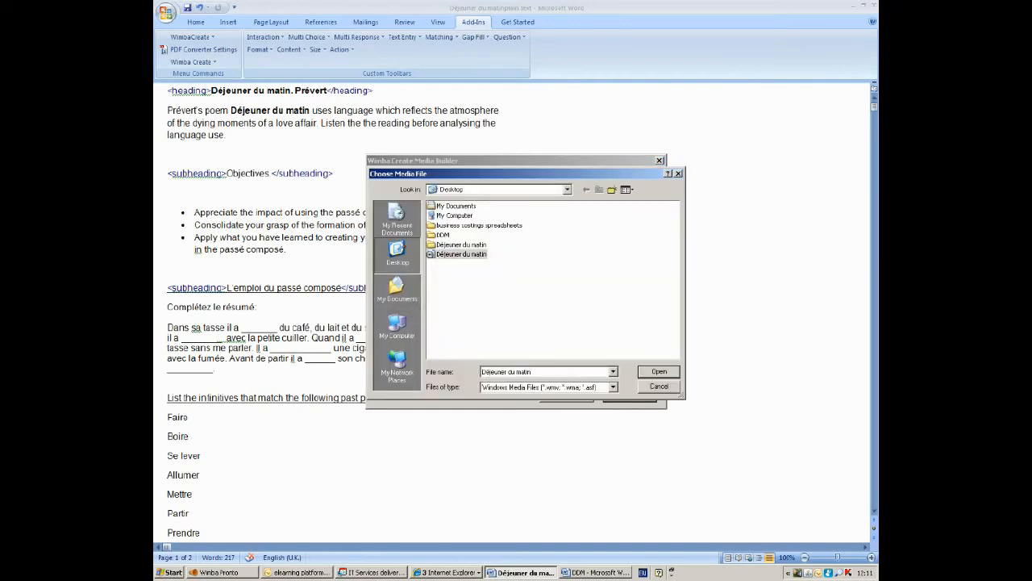
left_click(462, 254)
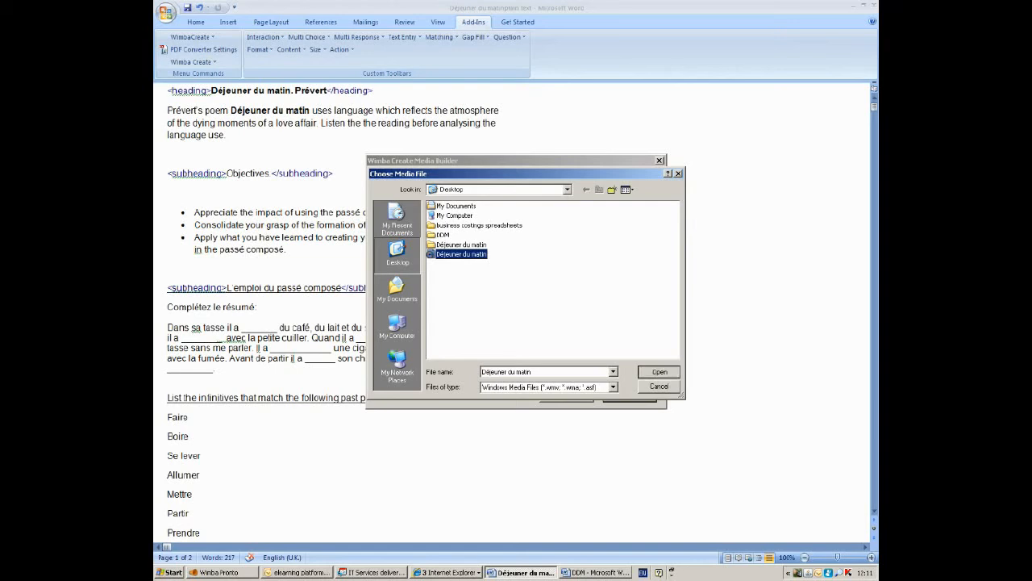
left_click(658, 371)
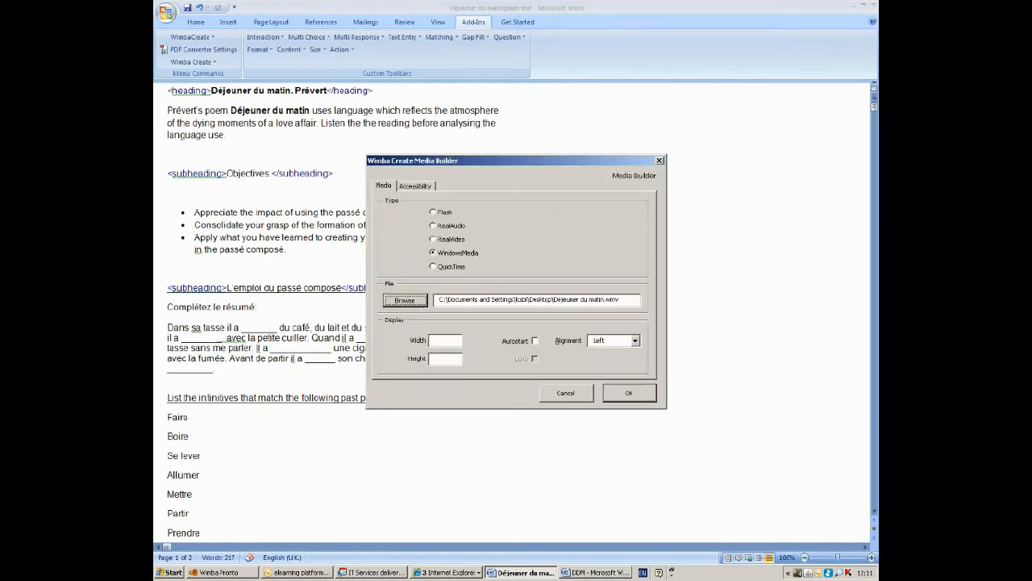
Centre the video and set its width and height to 500
left_click(612, 339)
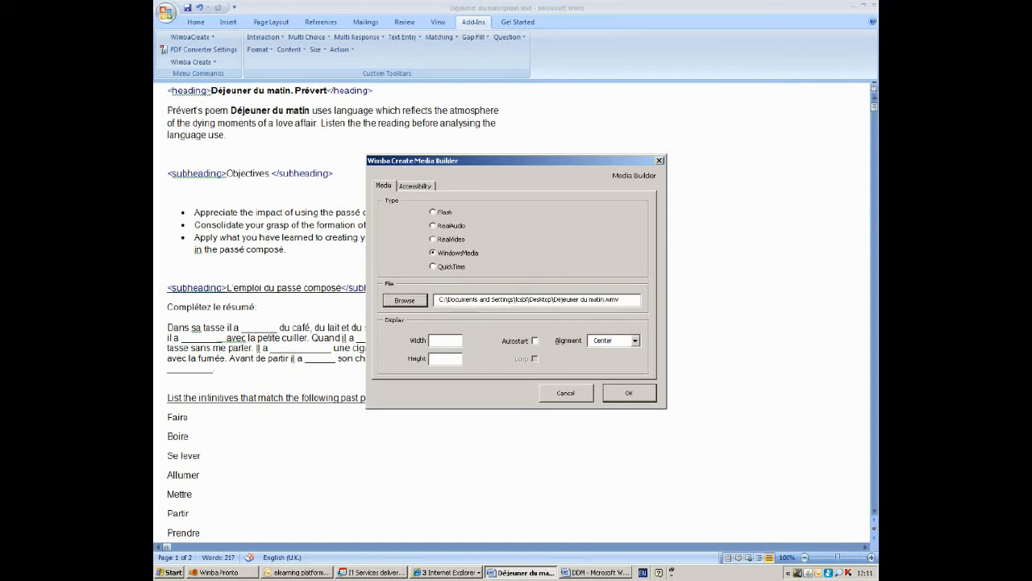
type("500")
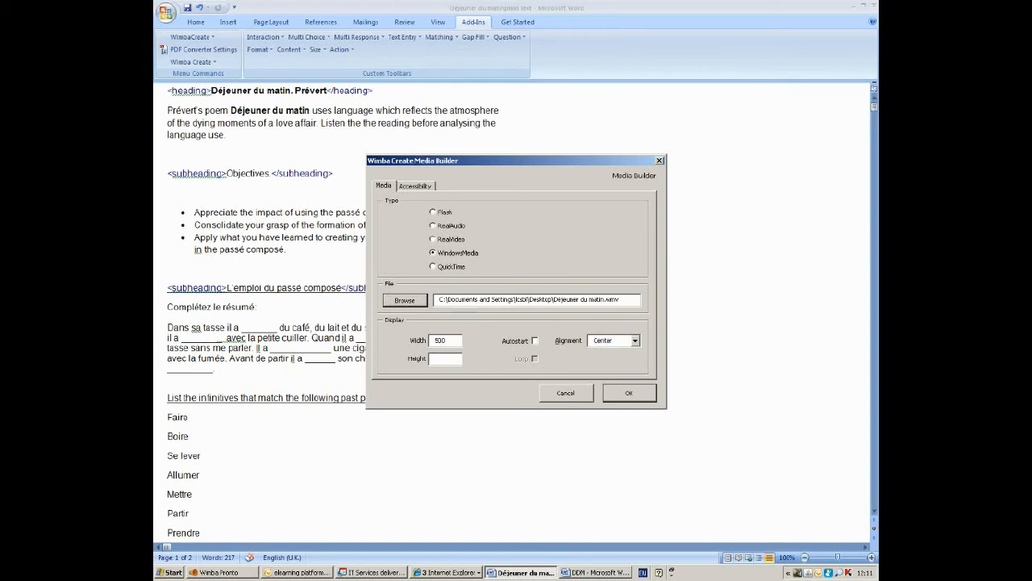
type("500")
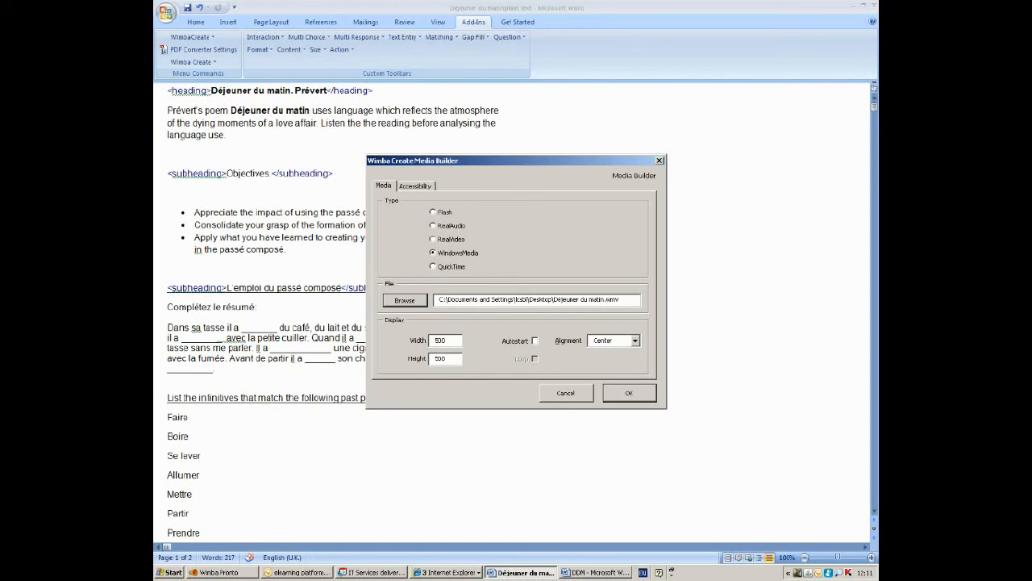
left_click(416, 186)
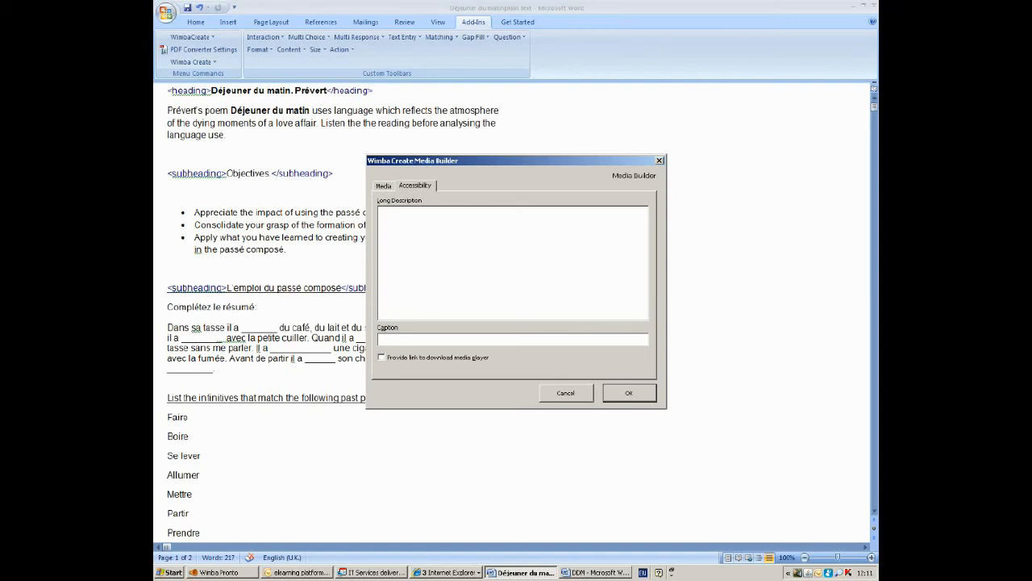
Caption the video 'poem read by Teresa' in Accessibility and insert it
type("pe")
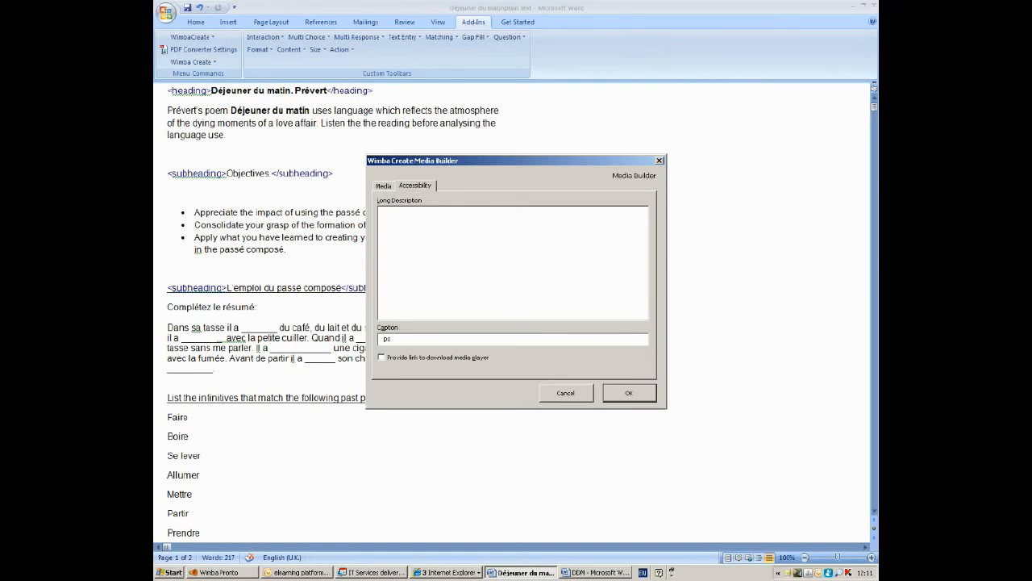
type("poem re")
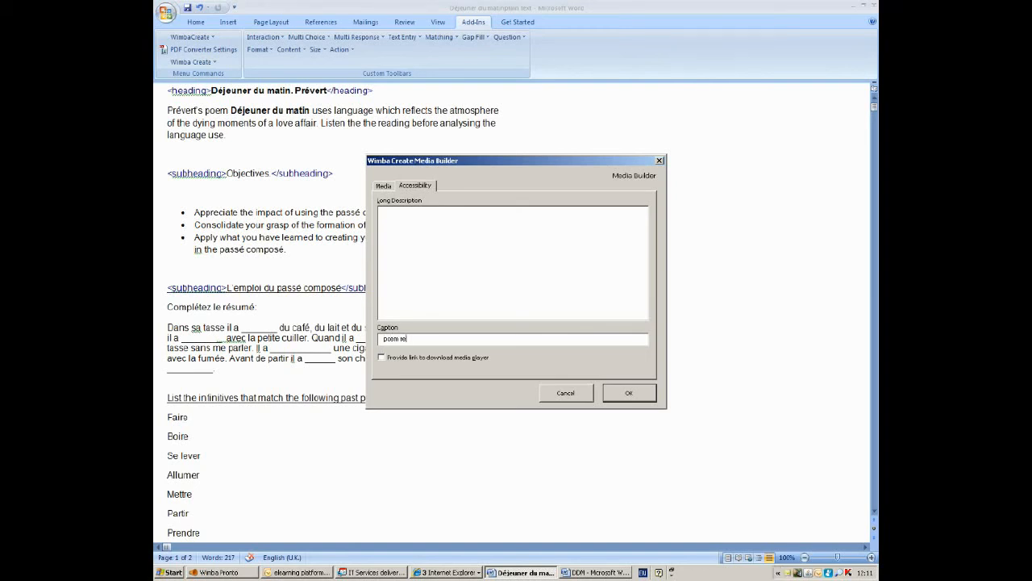
type("ady by teresa")
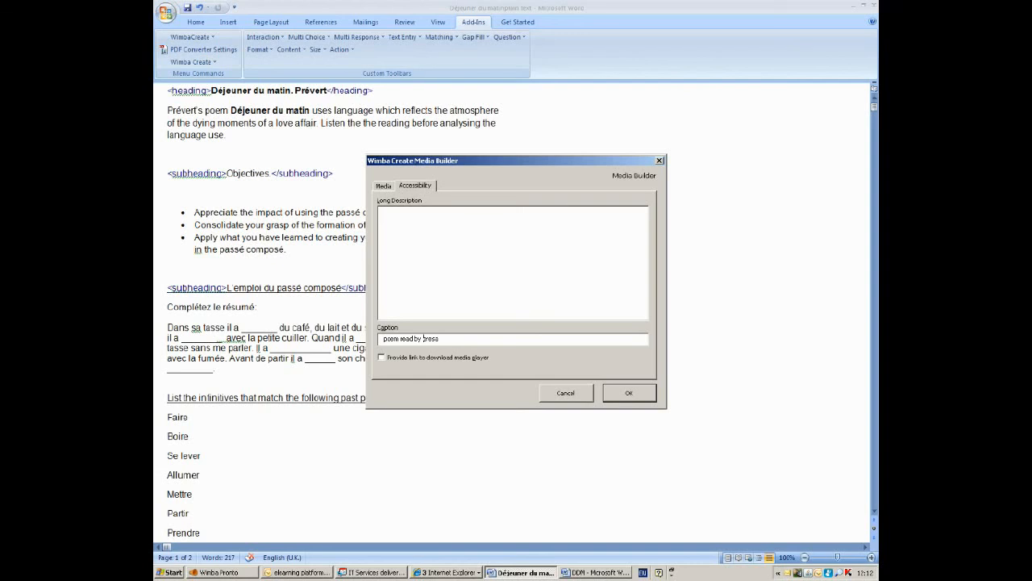
type("Tbresa")
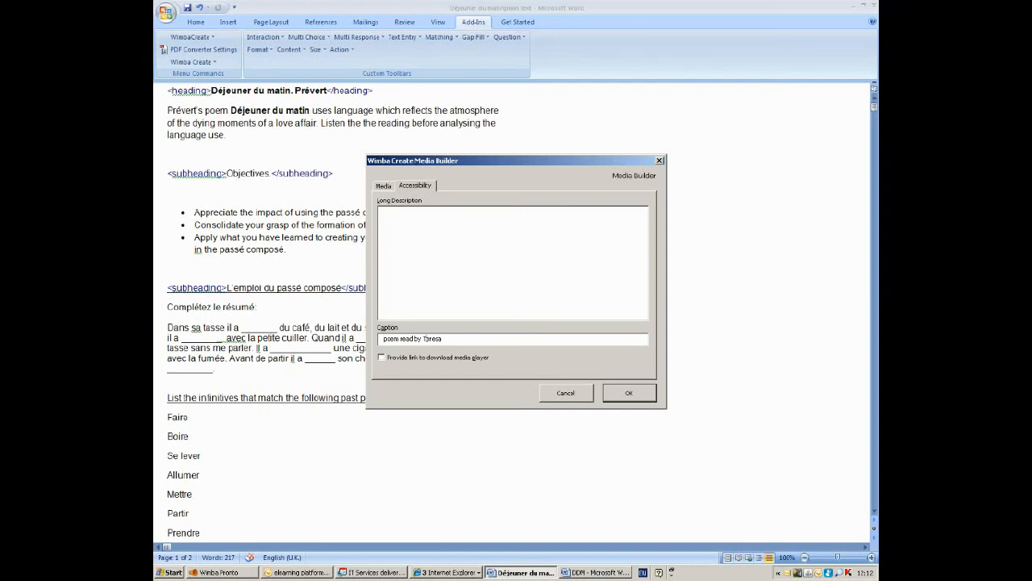
left_click(629, 394)
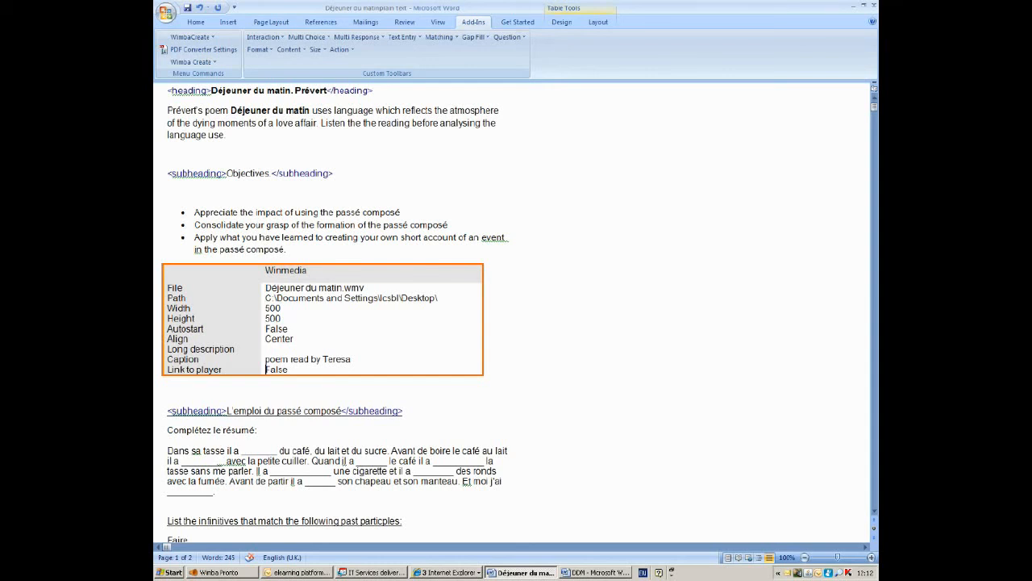
Scroll down to review the inserted Winmedia property table below the Objectives list
scroll("down", 3)
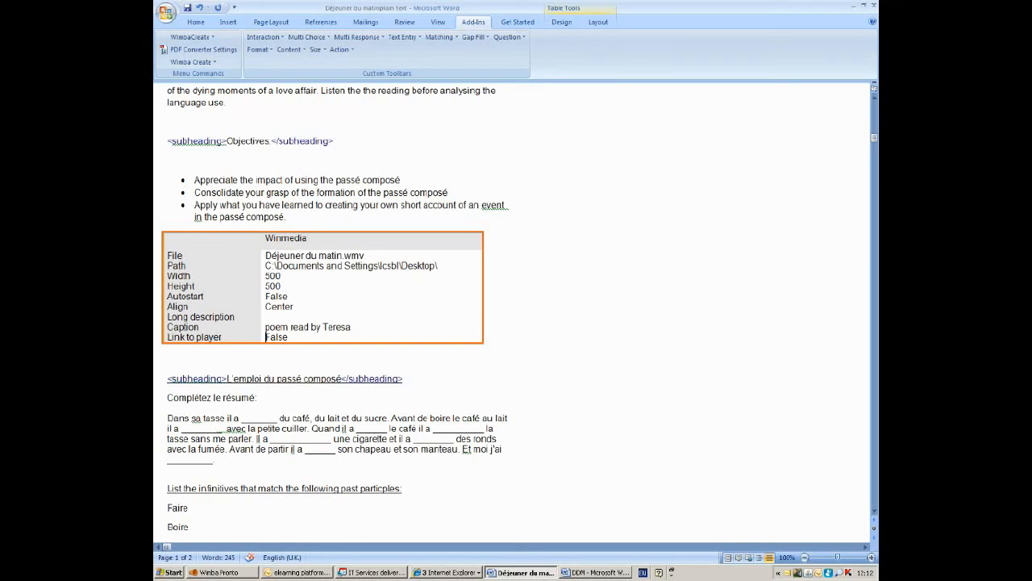
scroll("down", 3)
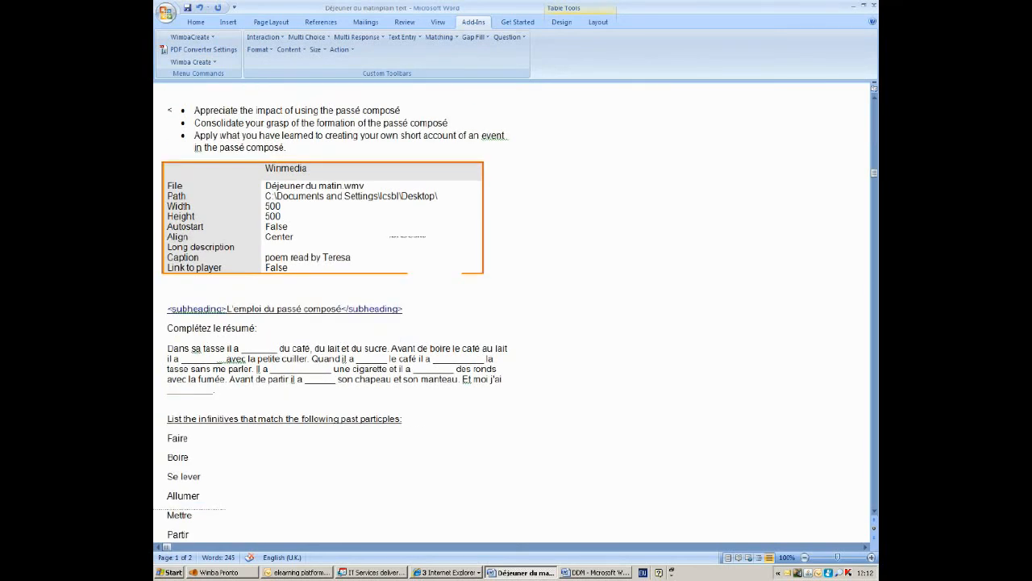